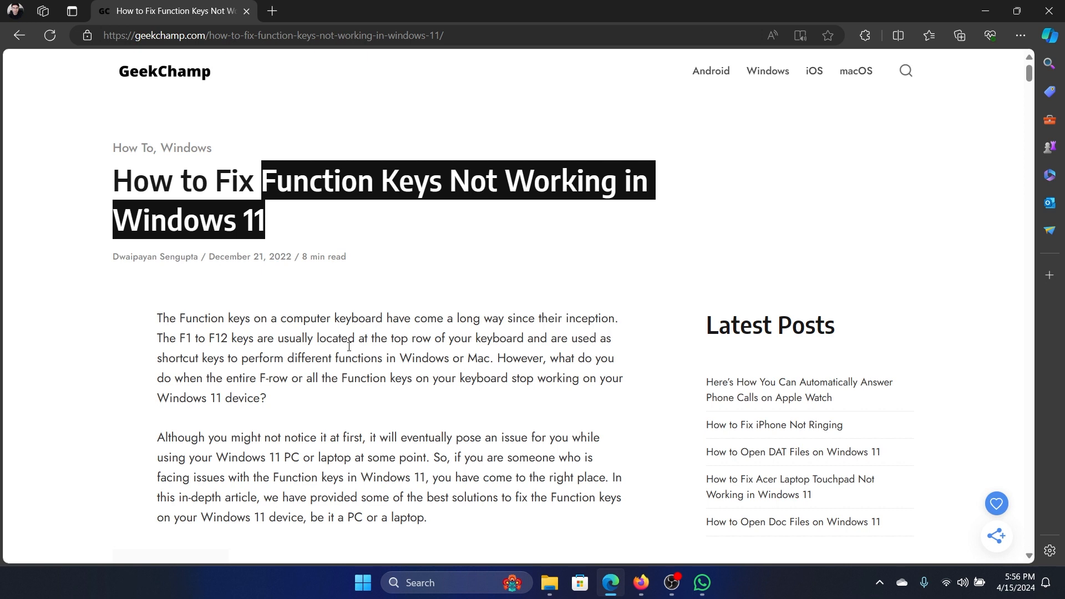
pyautogui.moveTo(318, 269)
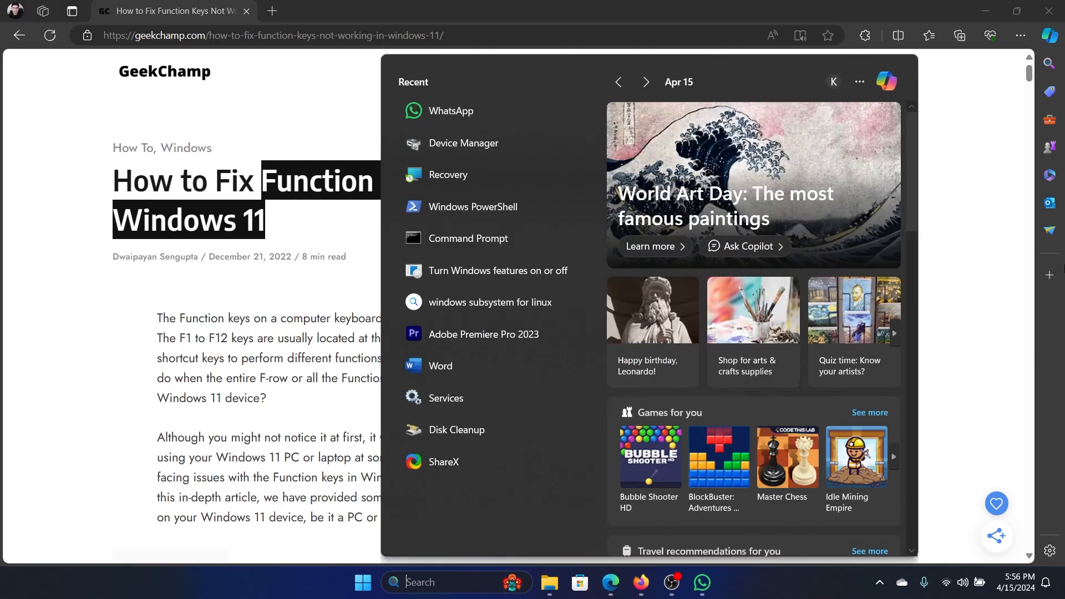
# Run sfc /scannow in an administrator Command Prompt, then minimize the scan window.
pyautogui.write('command Prompt')
pyautogui.write('sfc /sca')
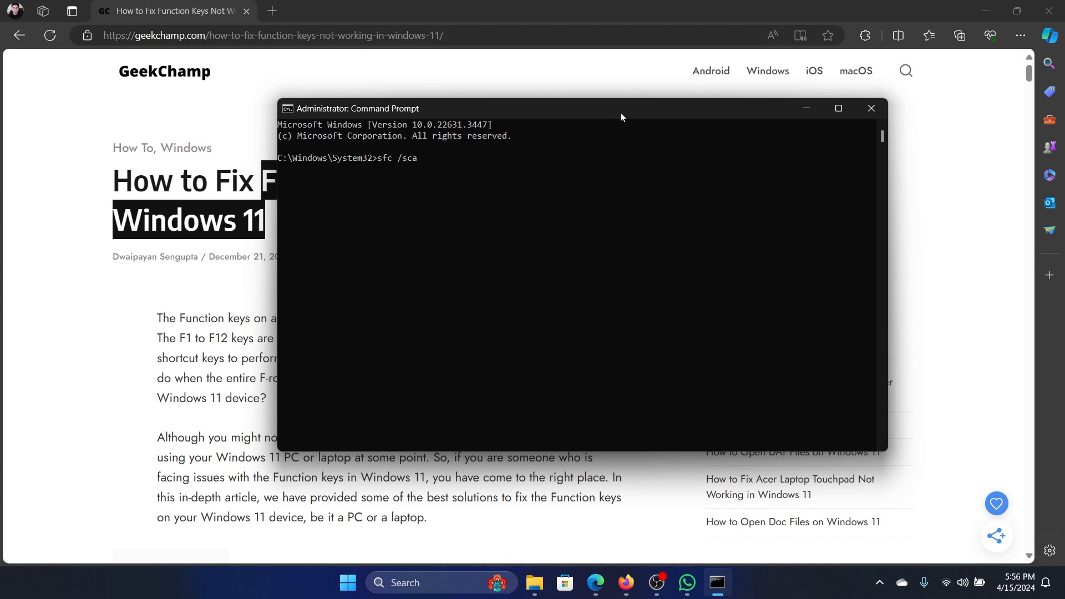
pyautogui.write('nnow')
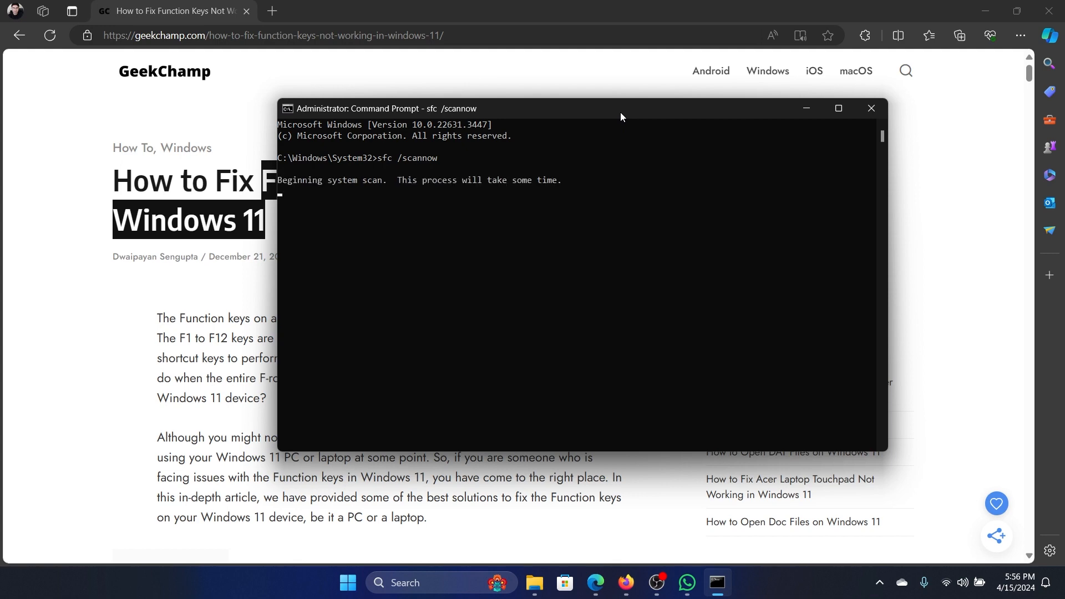
pyautogui.click(873, 109)
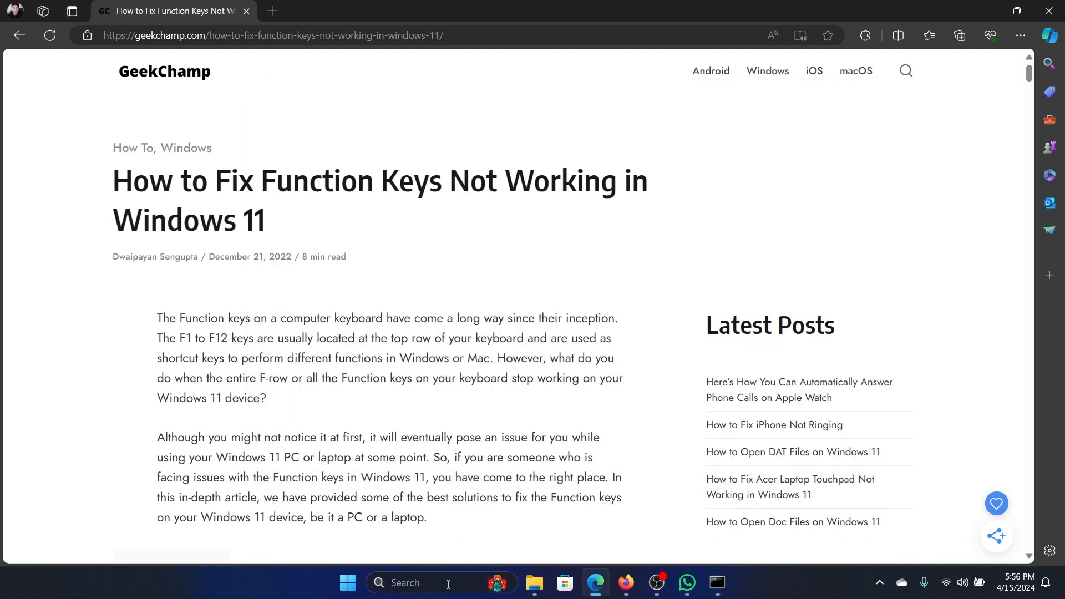
pyautogui.write('device Manager')
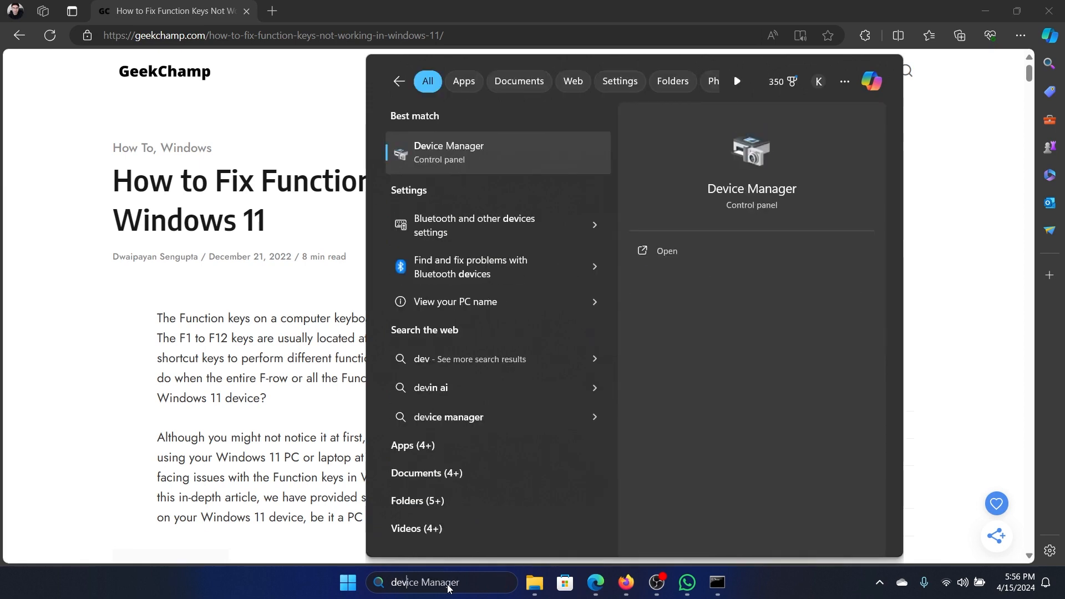
pyautogui.click(448, 152)
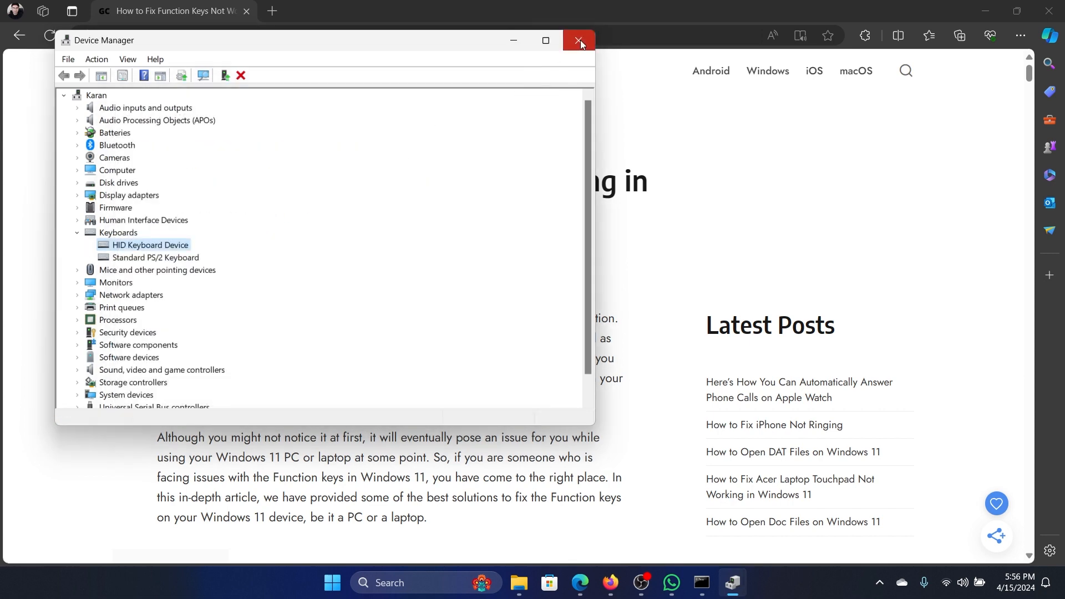
pyautogui.click(578, 40)
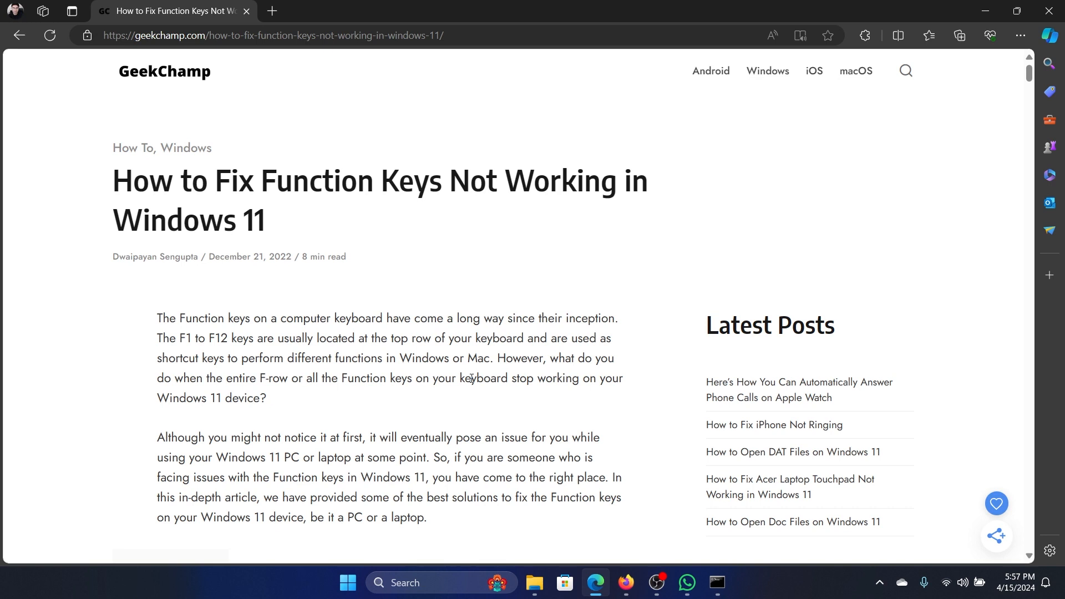
pyautogui.moveTo(631, 485)
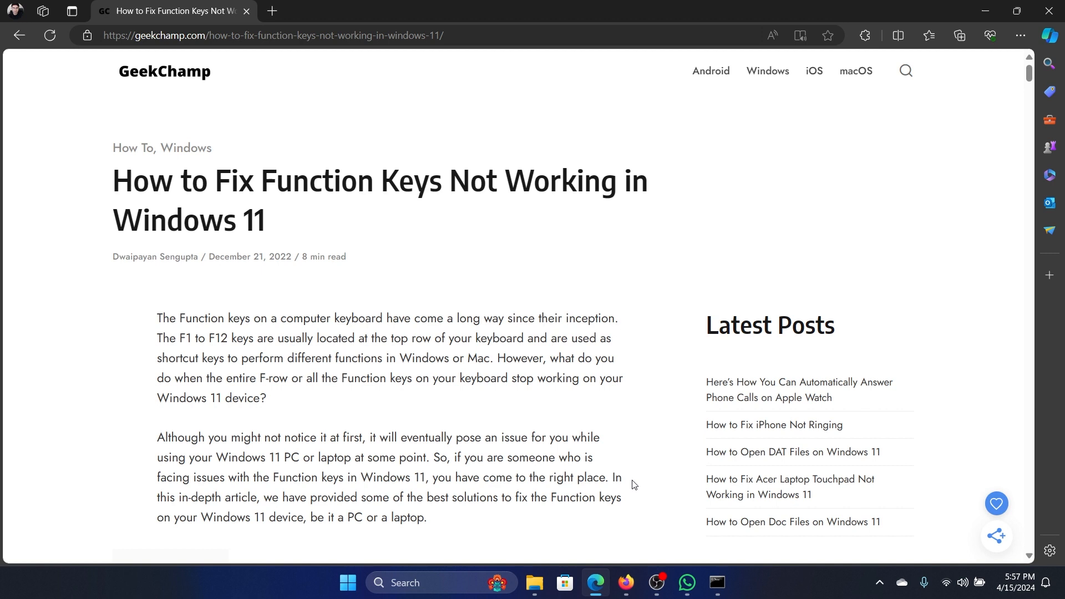
pyautogui.moveTo(636, 489)
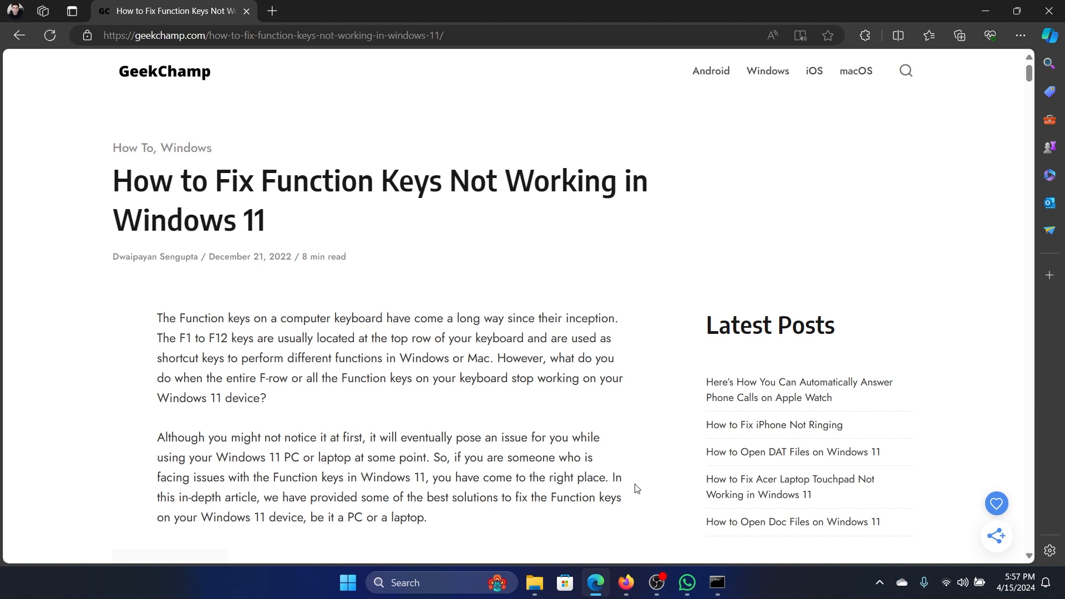